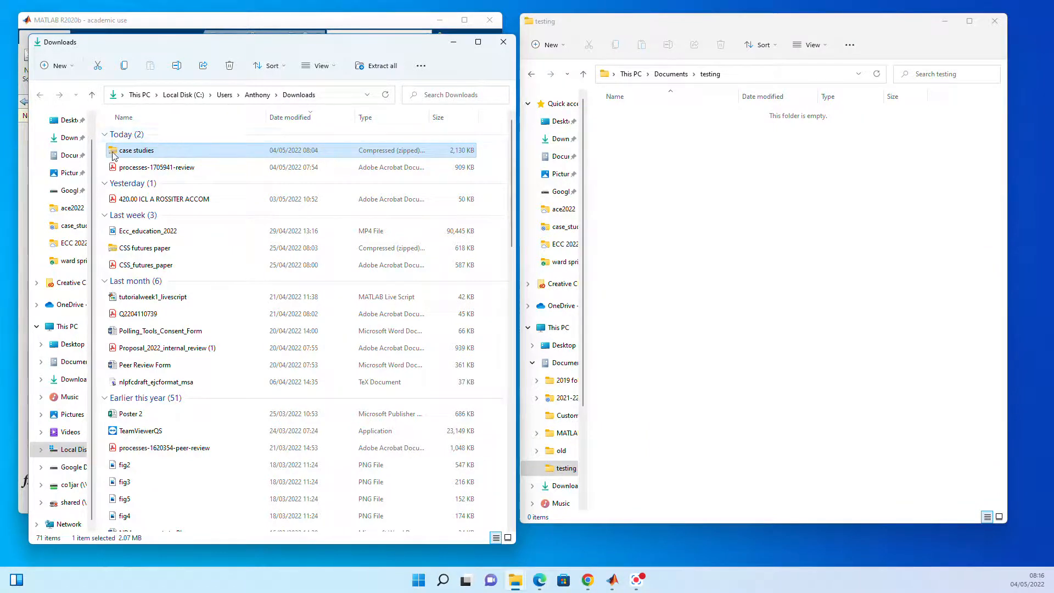
- Drag the 'case studies' zip from Downloads into the testing folder and bring up its actions
{"action": "left_click_drag", "start_coordinate": [134, 150], "coordinate": [659, 202]}
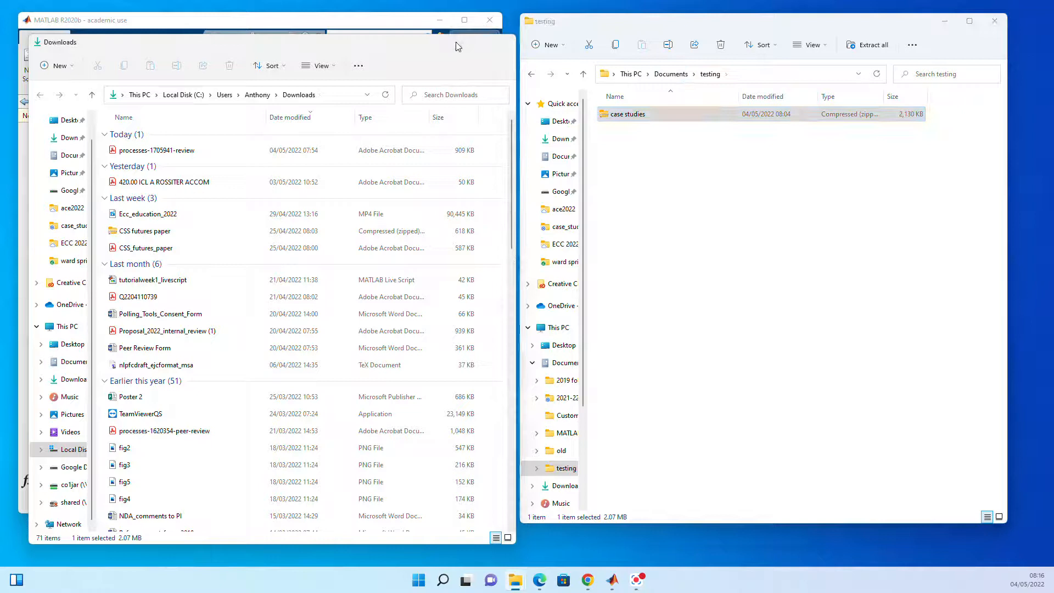
{"action": "right_click", "coordinate": [625, 114]}
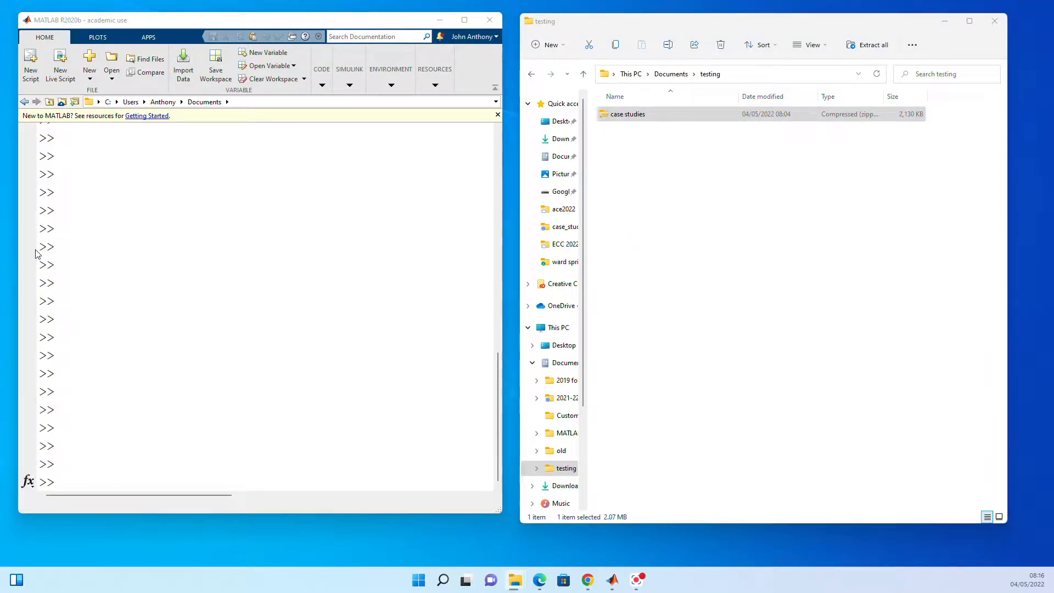
- Extract the zip into testing, creating a 'case studies' folder of 18 files, then return to MATLAB
{"action": "double_click", "coordinate": [627, 131]}
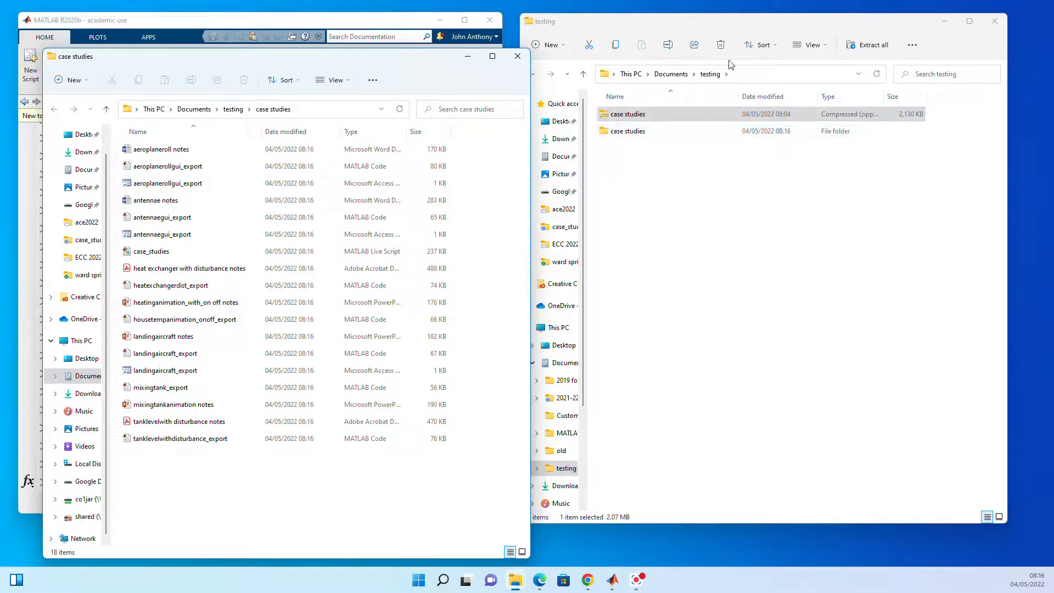
{"action": "left_click", "coordinate": [161, 148]}
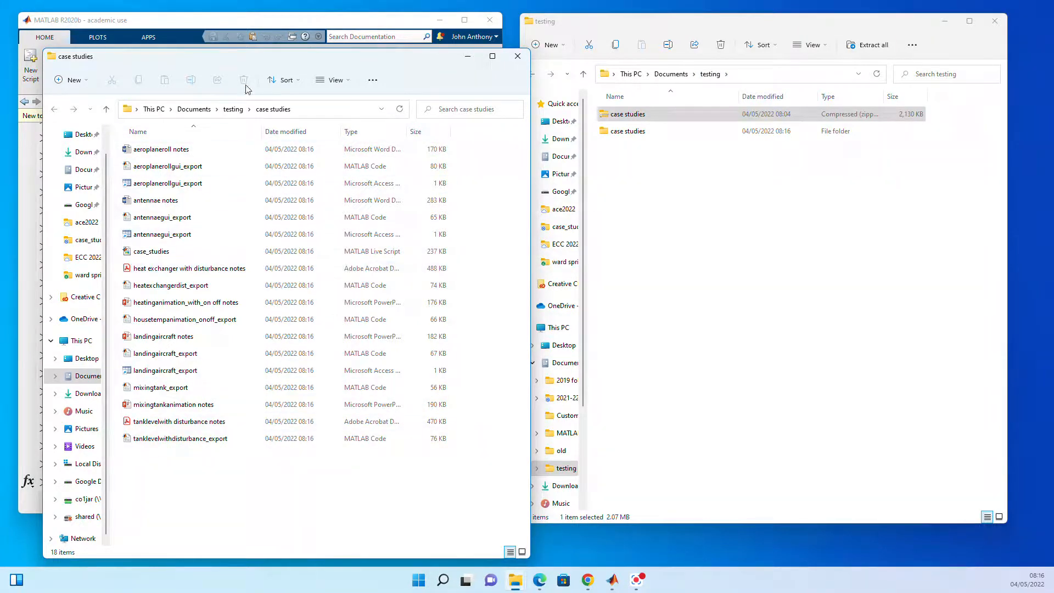
{"action": "left_click", "coordinate": [517, 56]}
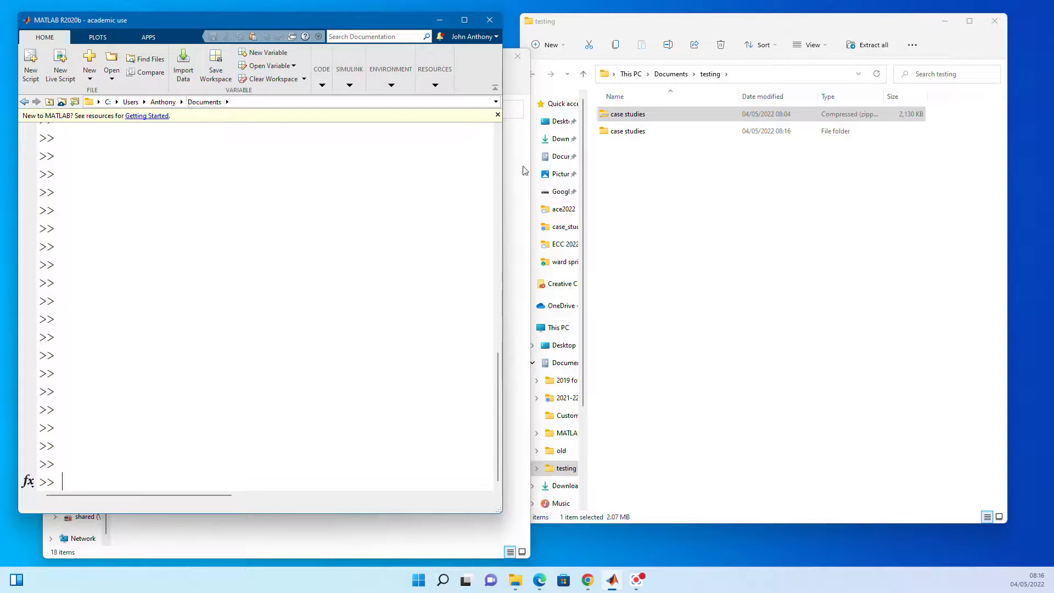
- Browse to Documents > testing > case studies and make it MATLAB's current folder
{"action": "left_click", "coordinate": [627, 131]}
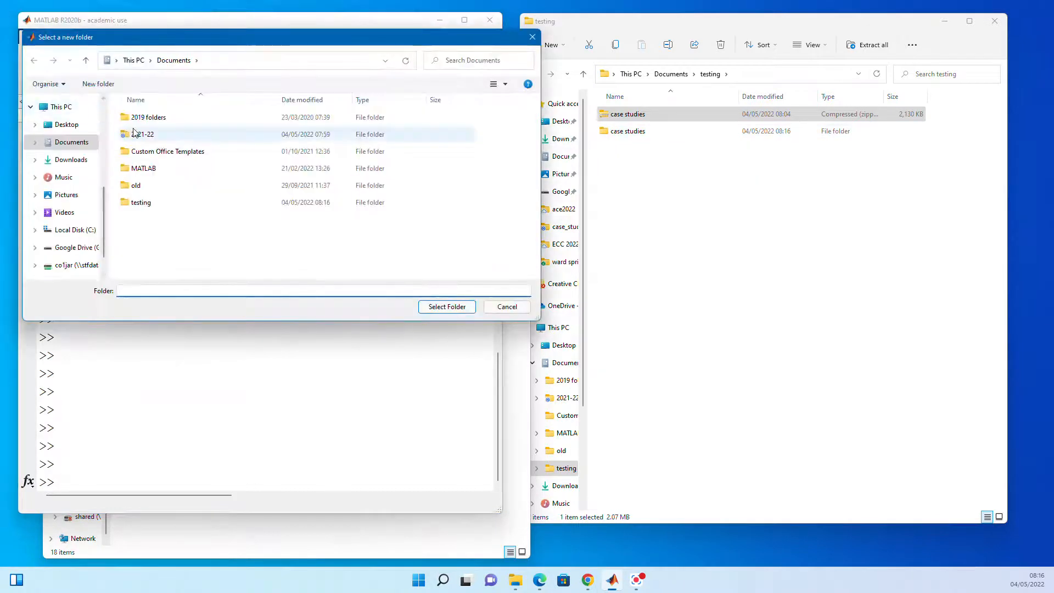
{"action": "mouse_move", "coordinate": [141, 134]}
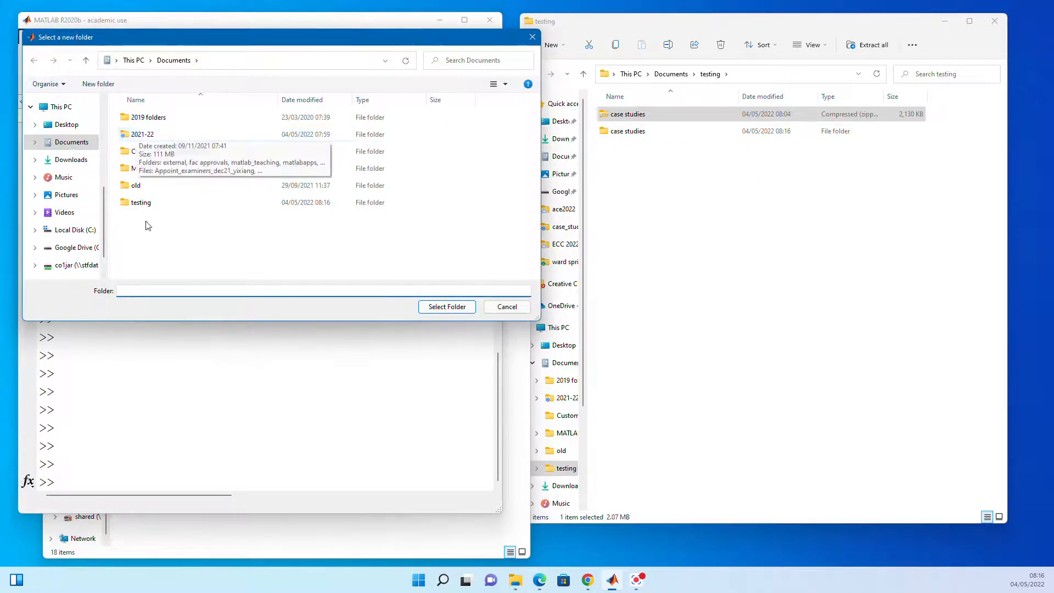
{"action": "double_click", "coordinate": [142, 202]}
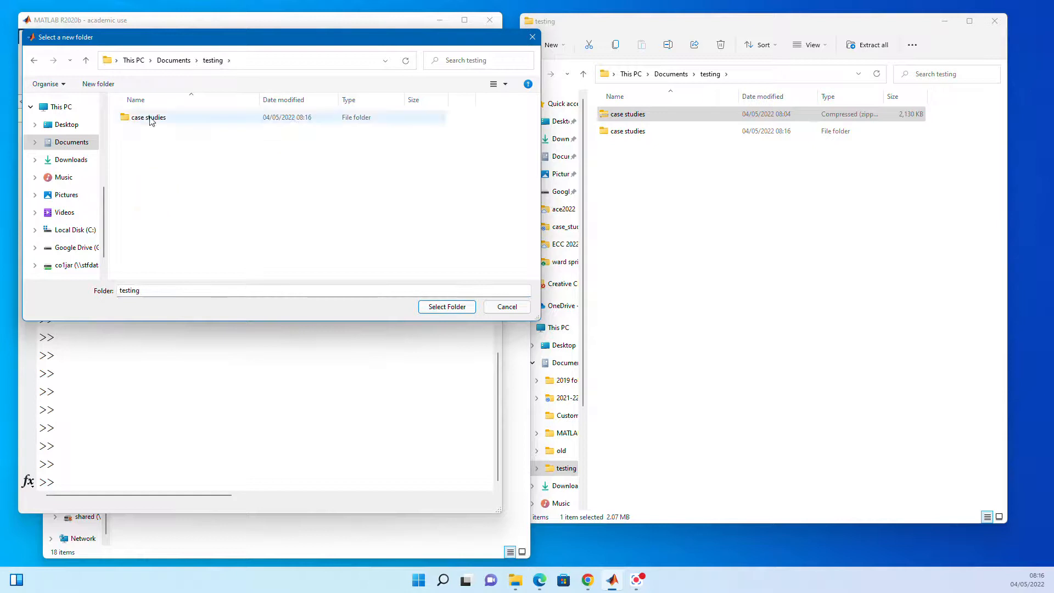
{"action": "double_click", "coordinate": [148, 117]}
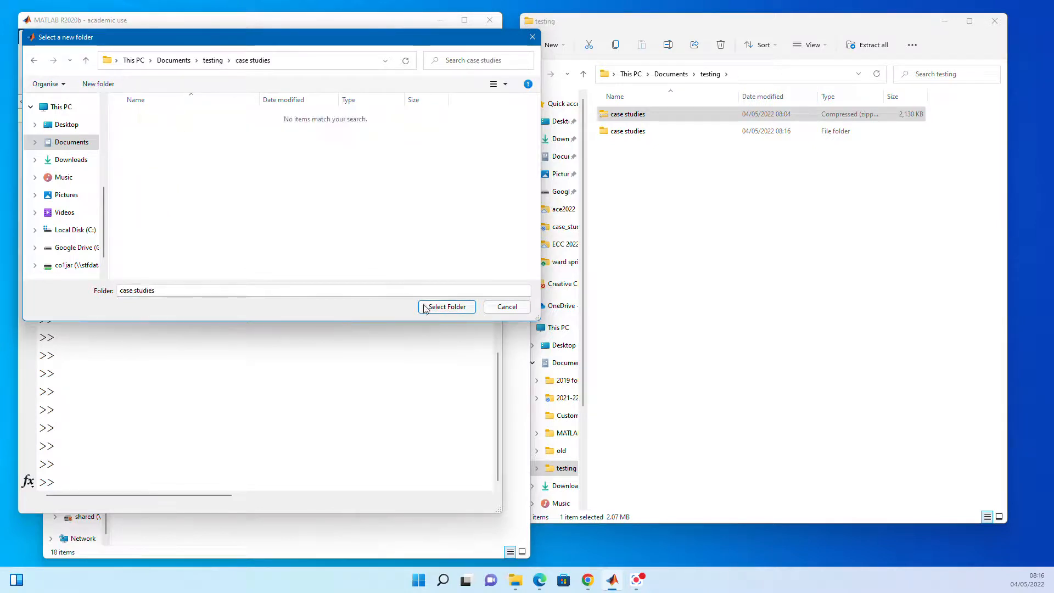
{"action": "left_click", "coordinate": [446, 306]}
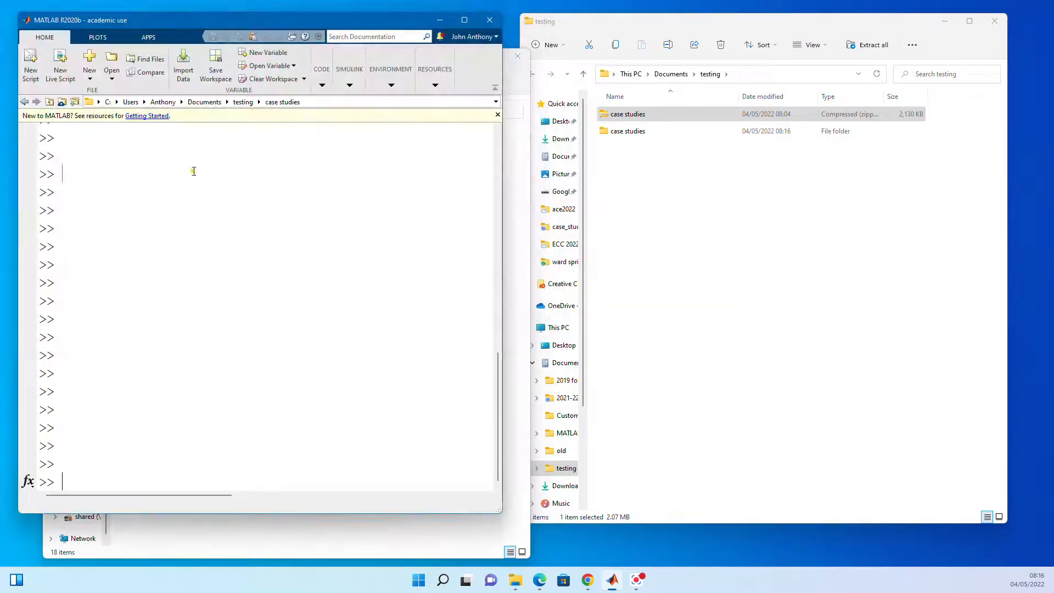
- List the folder's MATLAB files with 'what' and pick out the case_studies live script name
{"action": "type", "text": "what"}
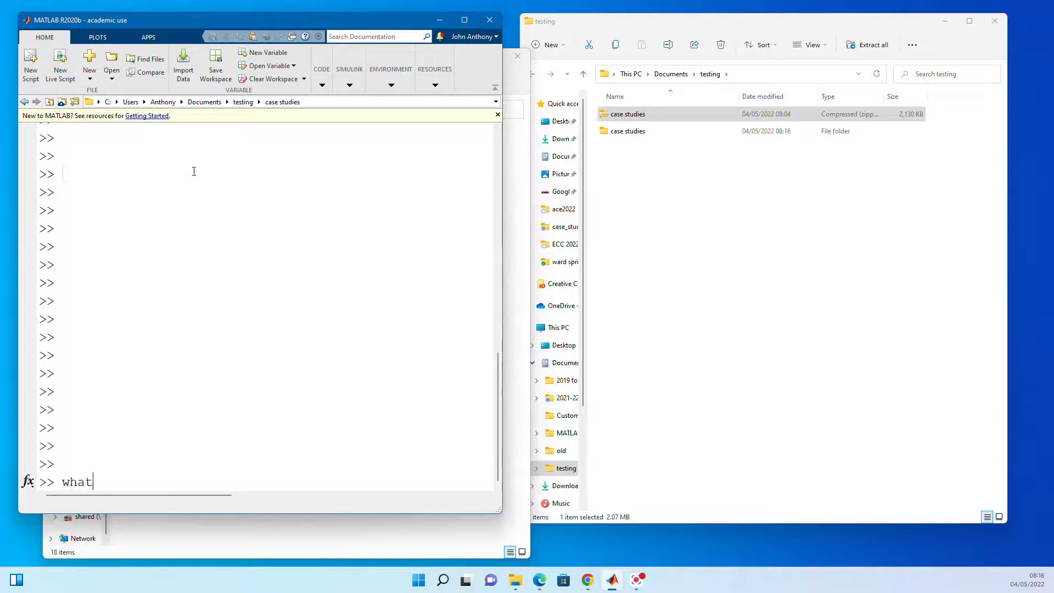
{"action": "key", "text": "enter"}
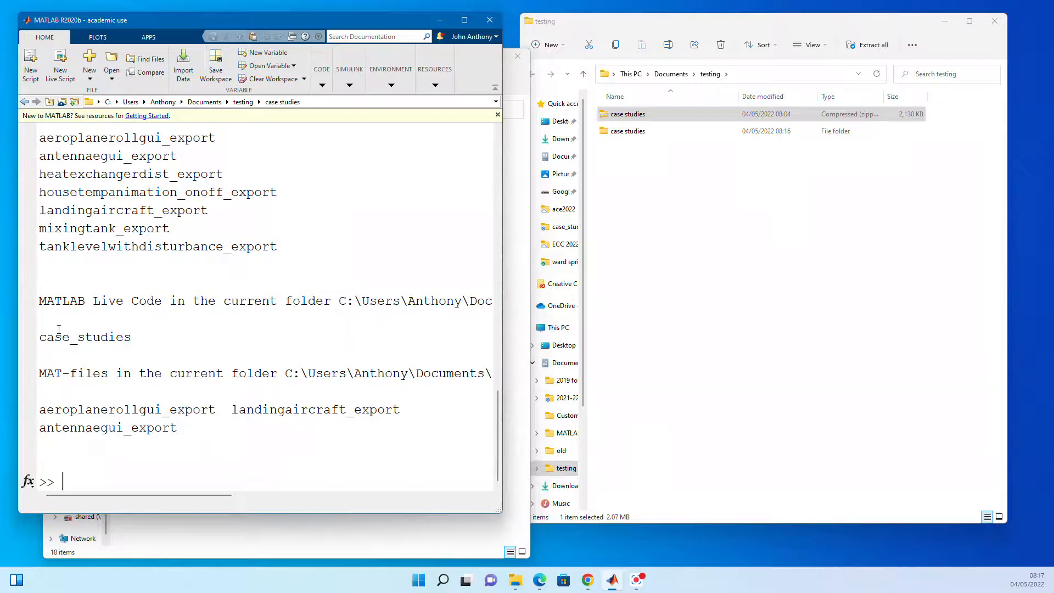
{"action": "double_click", "coordinate": [85, 337]}
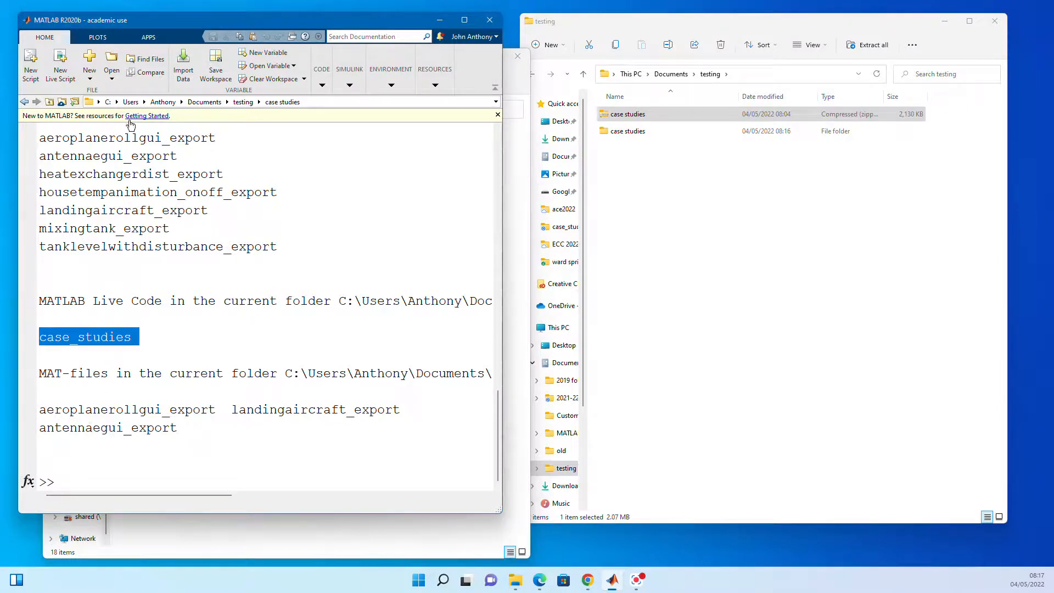
- Open case_studies.mlx from the case studies folder in the Live Editor
{"action": "left_click", "coordinate": [110, 64]}
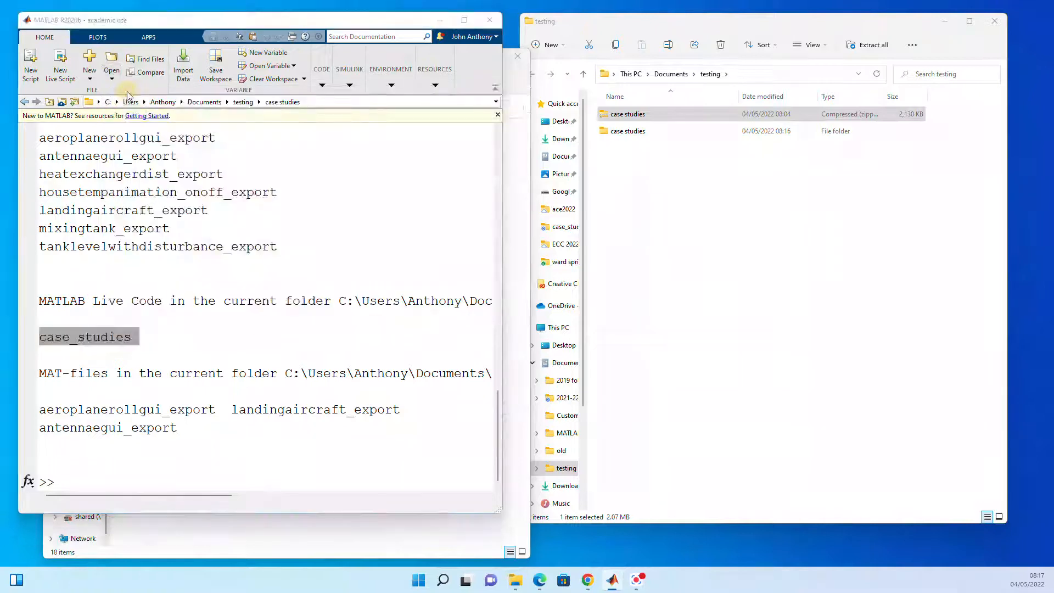
{"action": "left_click", "coordinate": [111, 65]}
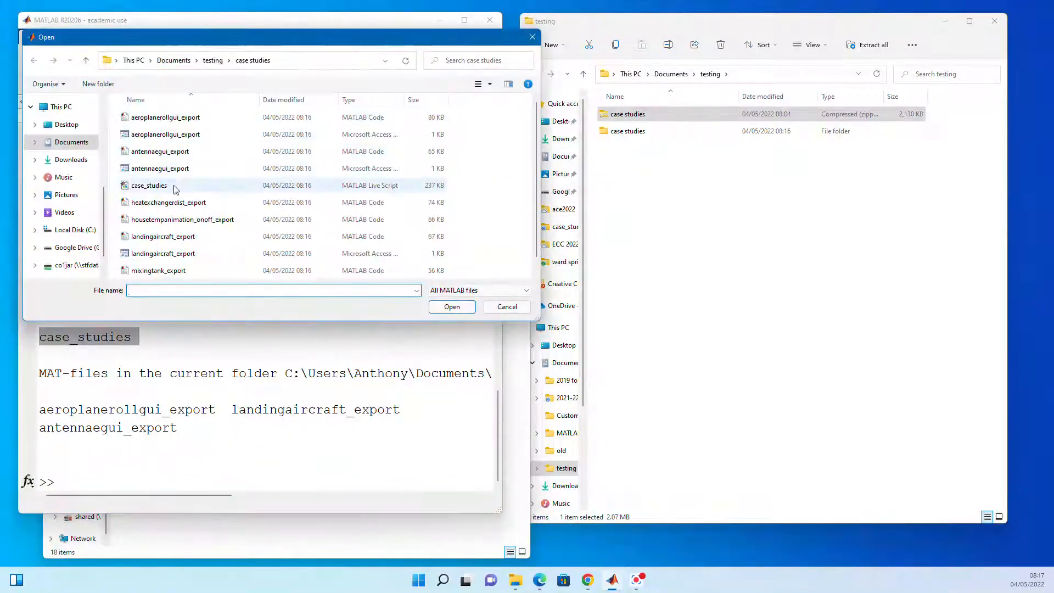
{"action": "left_click", "coordinate": [149, 184]}
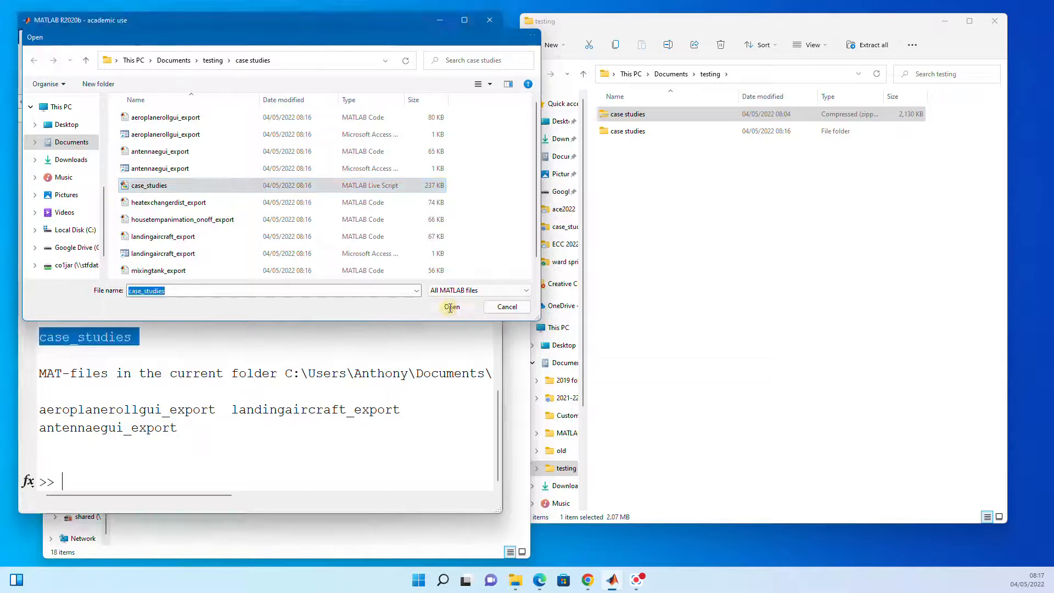
{"action": "left_click", "coordinate": [451, 307]}
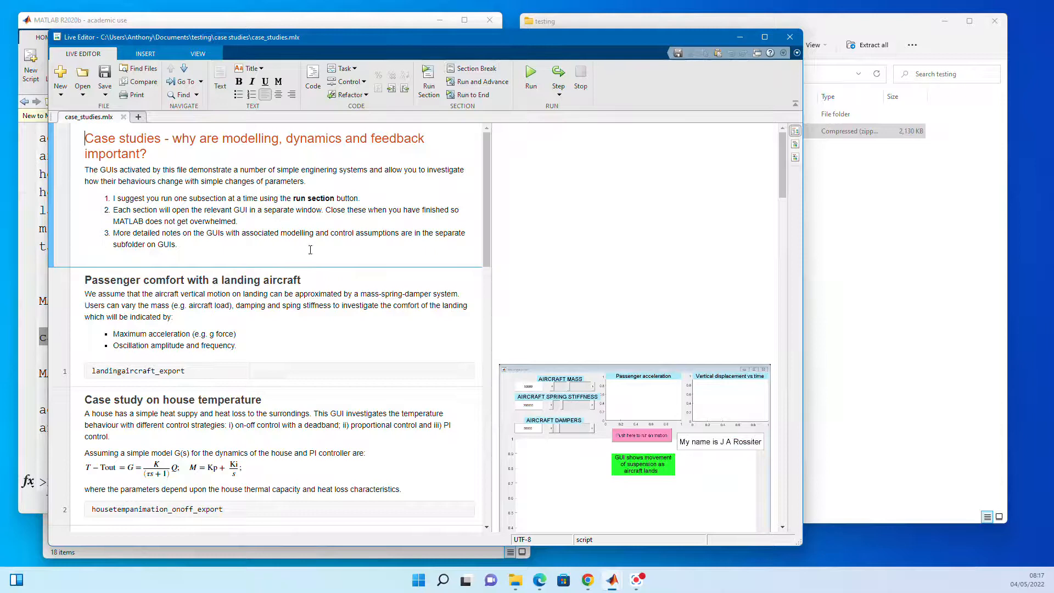
- Run the landing aircraft section, play the suspension landing animation, then close its GUI
{"action": "scroll", "scroll_direction": "down", "scroll_amount": 3}
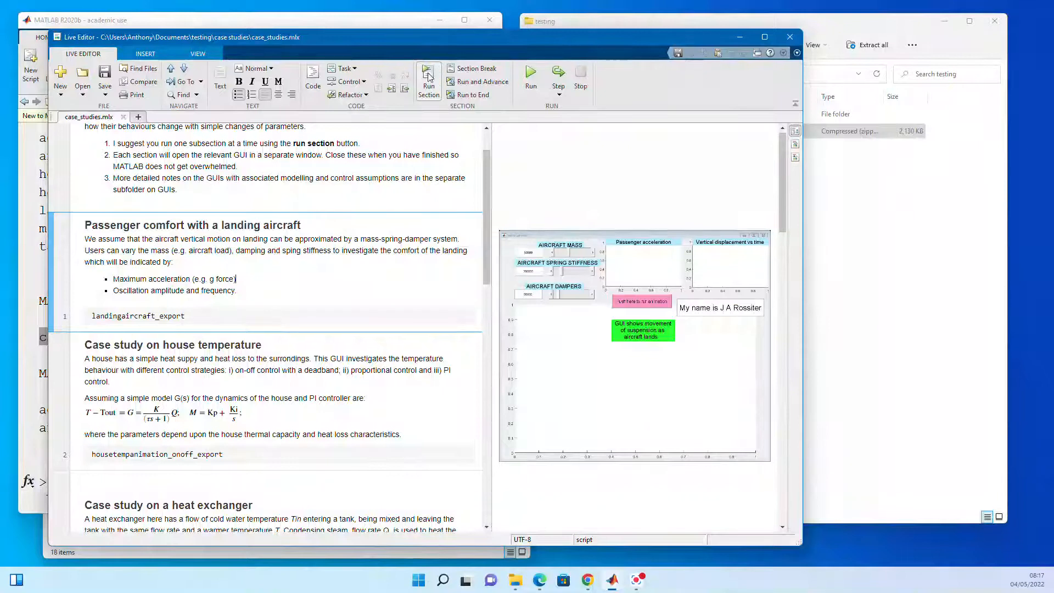
{"action": "left_click", "coordinate": [428, 76]}
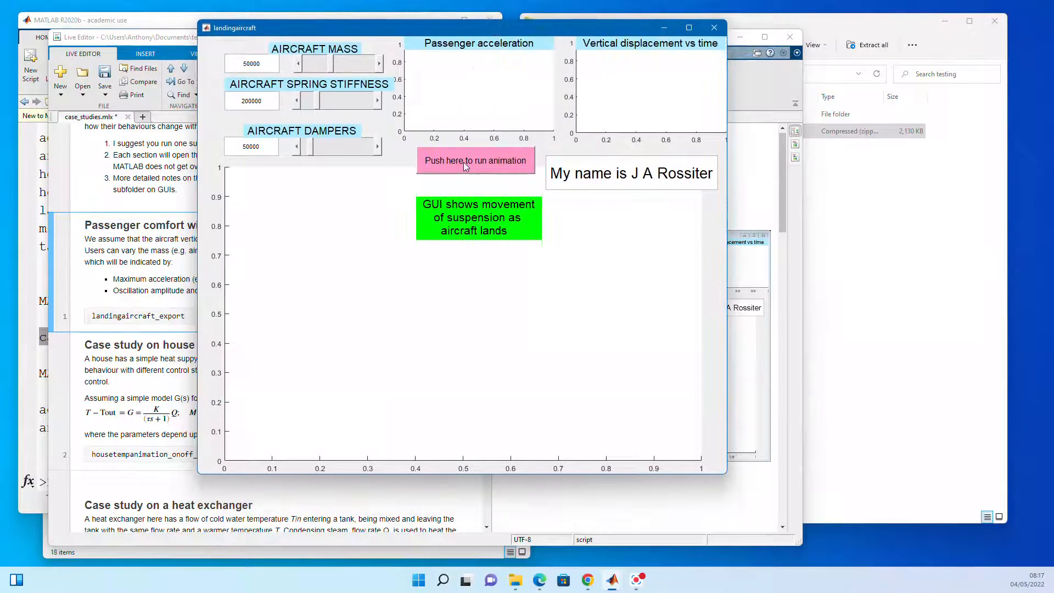
{"action": "left_click", "coordinate": [475, 160]}
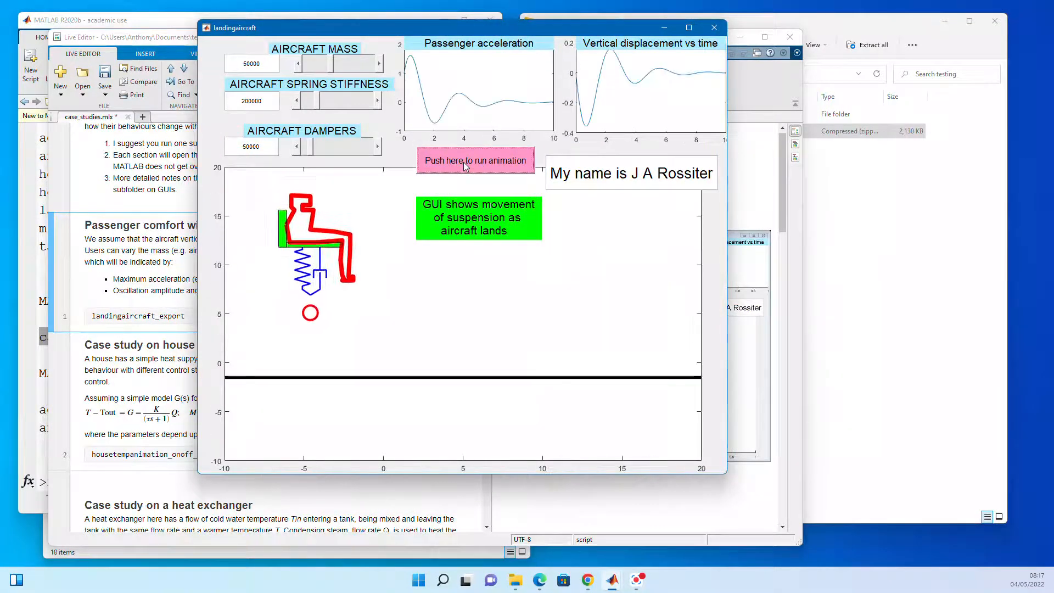
{"action": "left_click", "coordinate": [475, 160]}
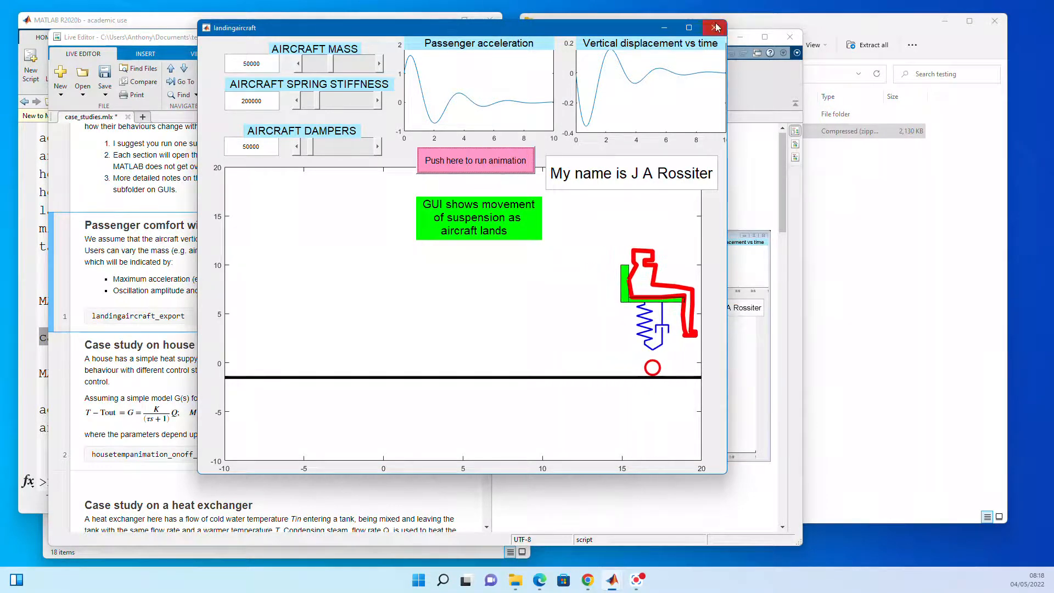
{"action": "left_click", "coordinate": [715, 27]}
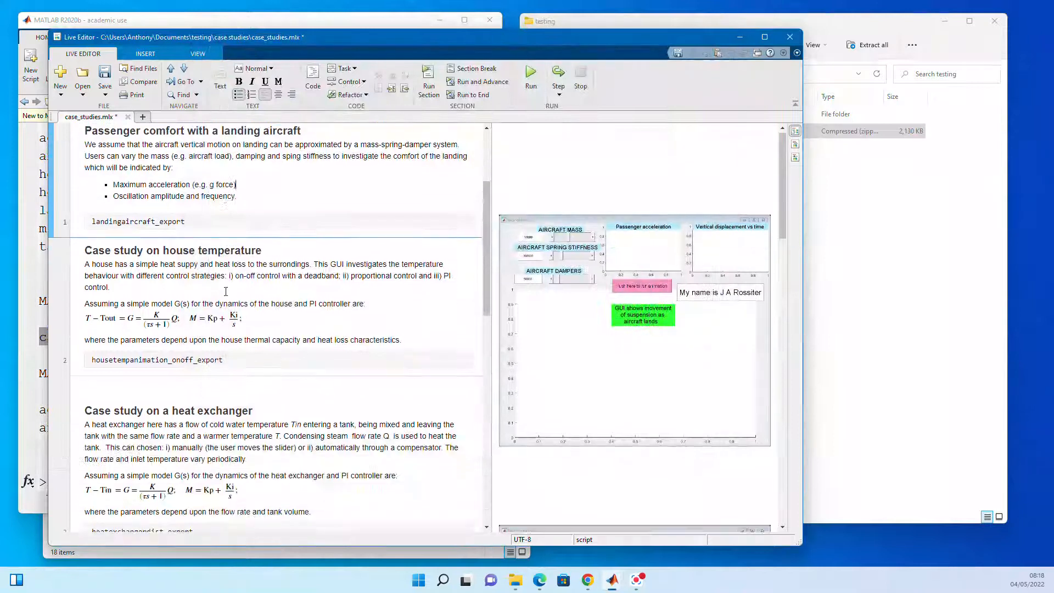
- Run the telescope/radar tracking section to launch radargui
{"action": "scroll", "scroll_direction": "down", "scroll_amount": 3}
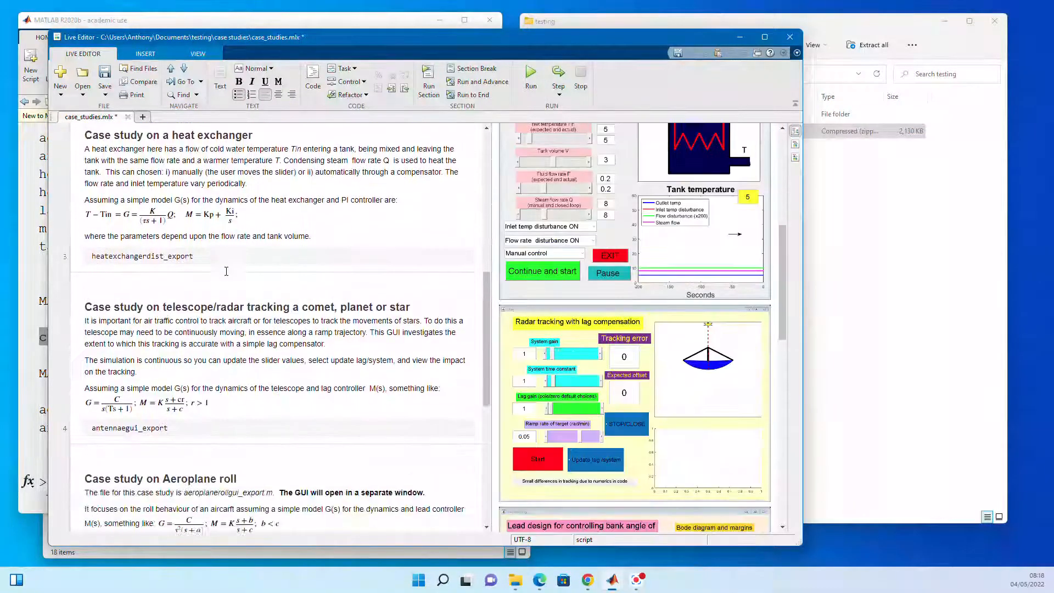
{"action": "scroll", "scroll_direction": "down", "scroll_amount": 3}
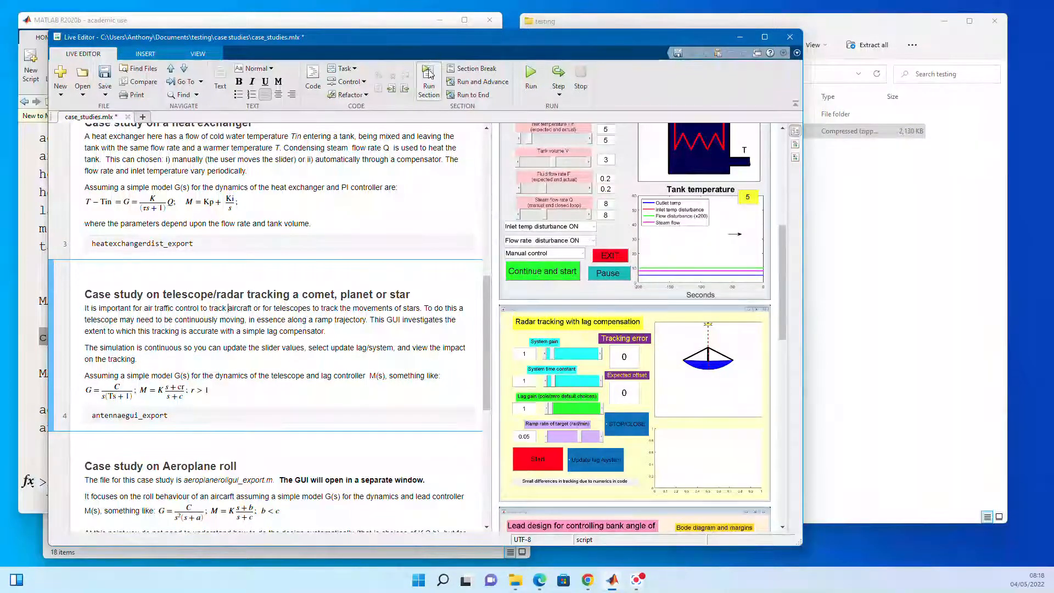
{"action": "left_click", "coordinate": [428, 74]}
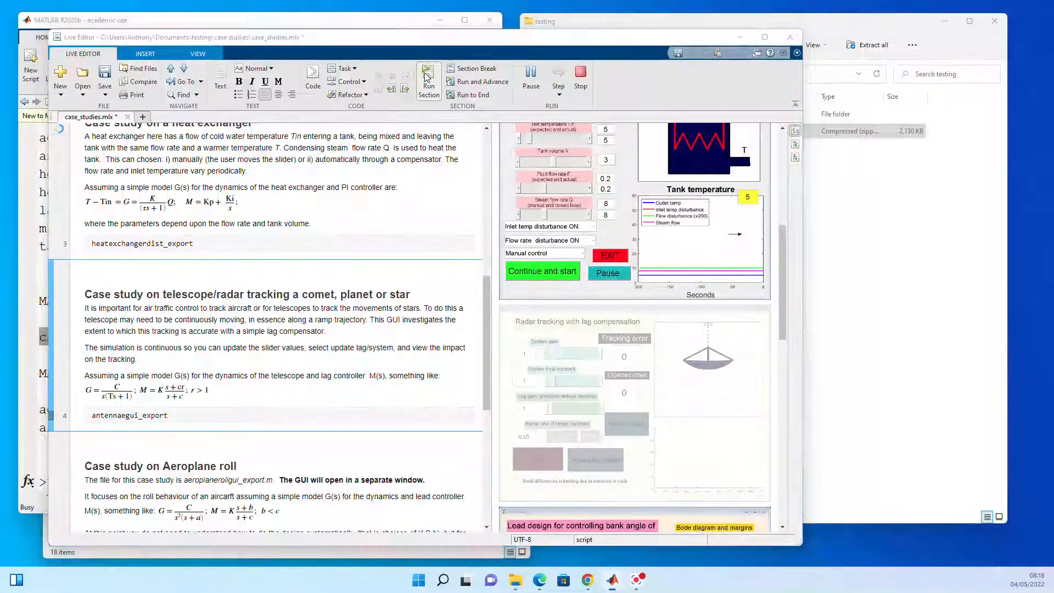
{"action": "left_click", "coordinate": [429, 76]}
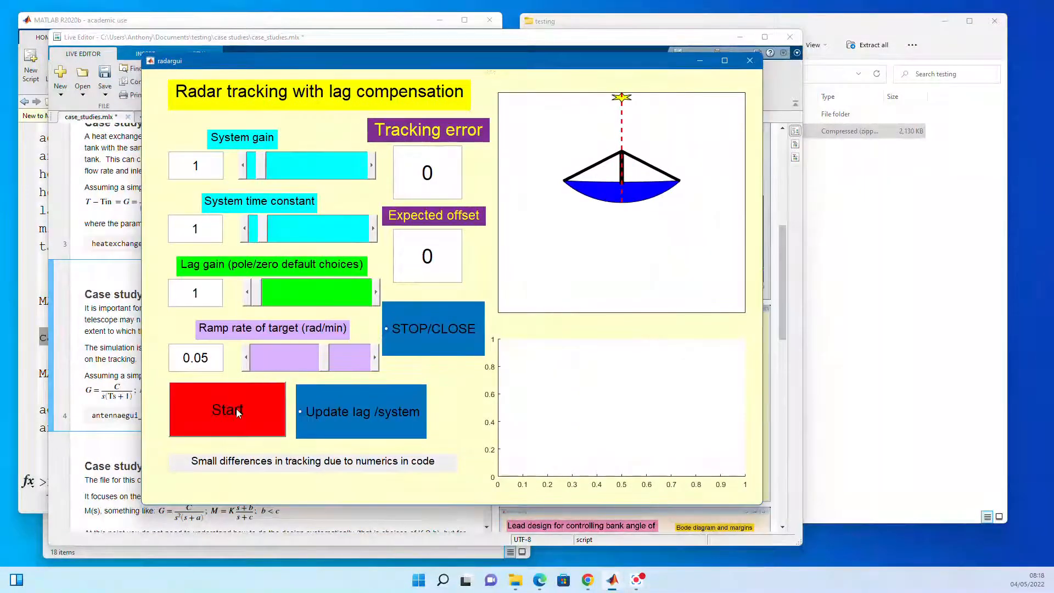
- Start the radar tracking simulation and raise the lag gain to 3.7
{"action": "left_click", "coordinate": [228, 410]}
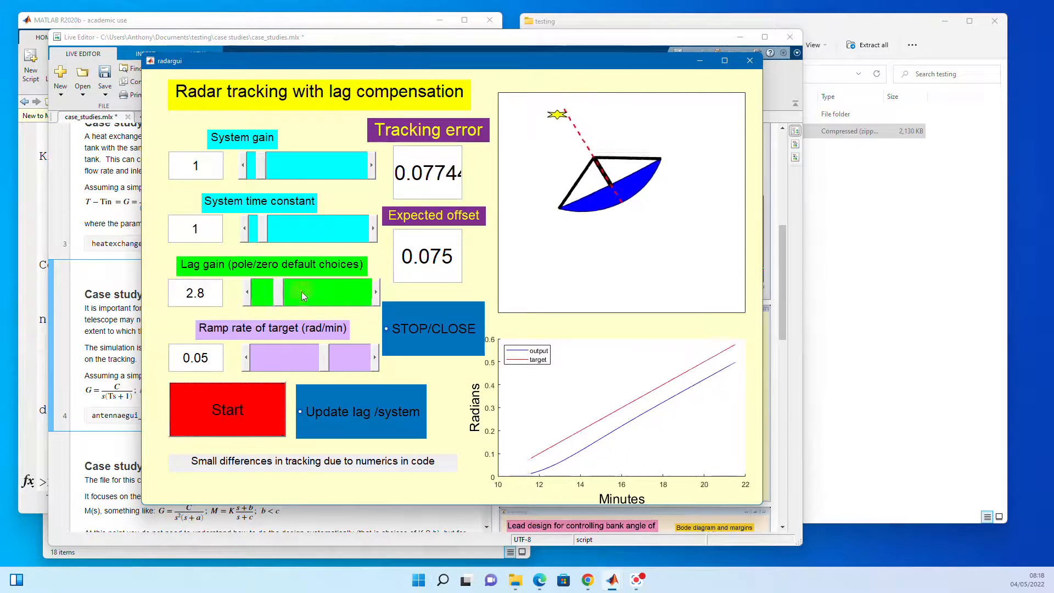
{"action": "left_click", "coordinate": [290, 292]}
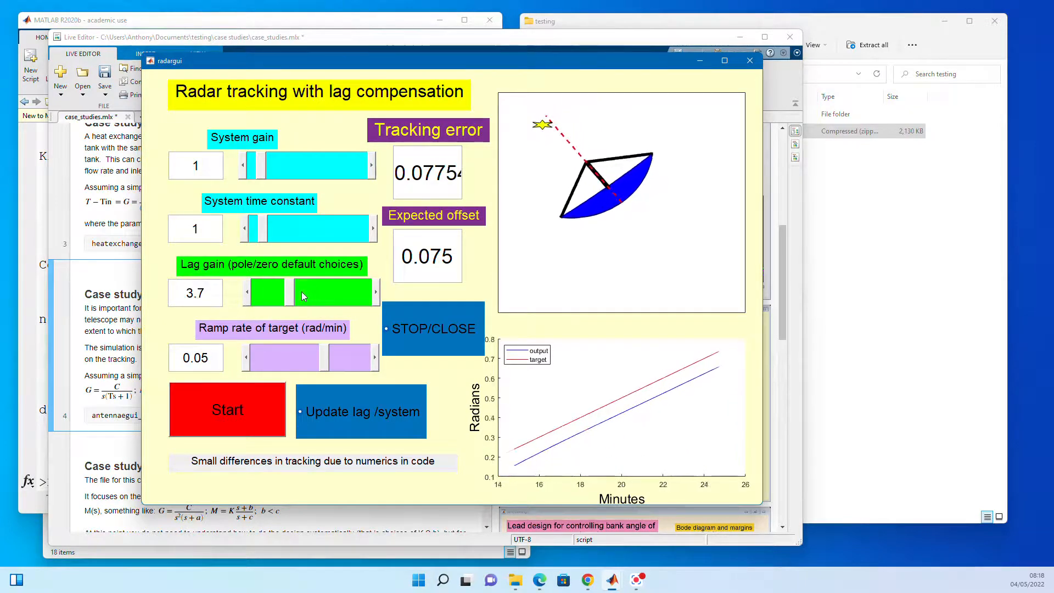